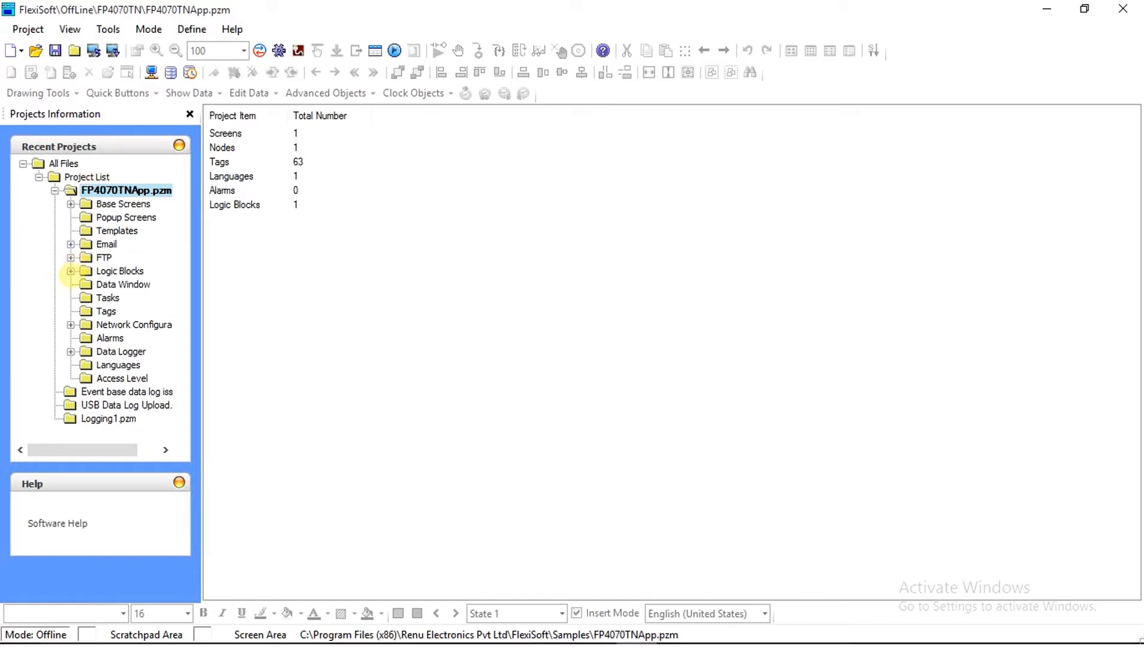
Expand Logic Blocks and Main in the project tree and bring Block1 into the ladder editor
click(118, 271)
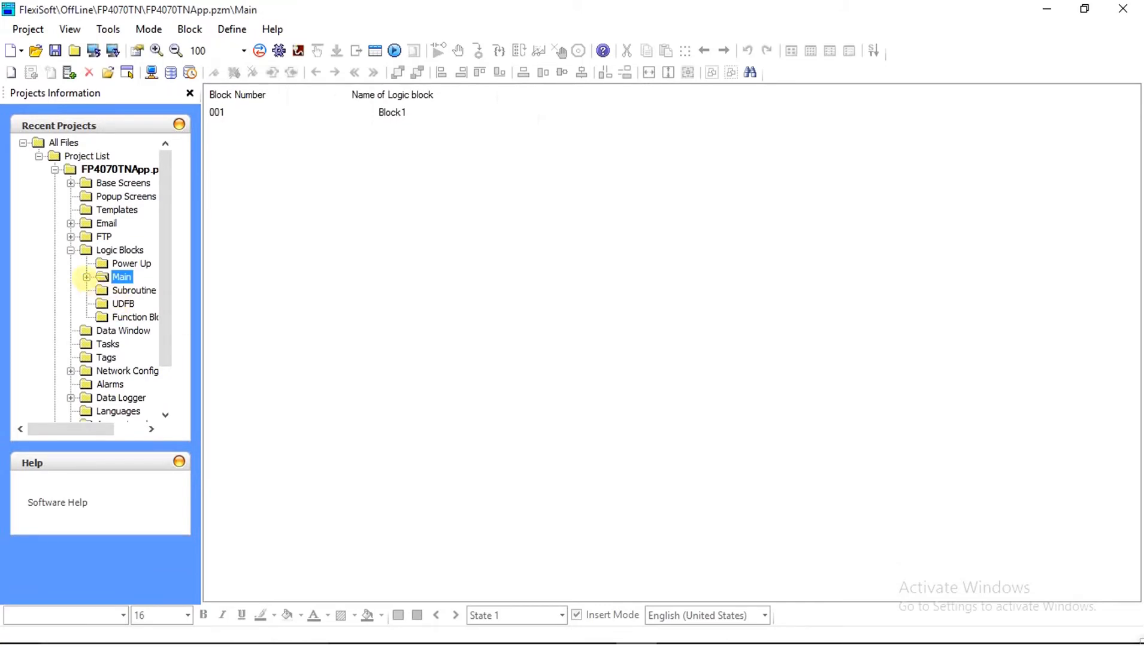
click(85, 276)
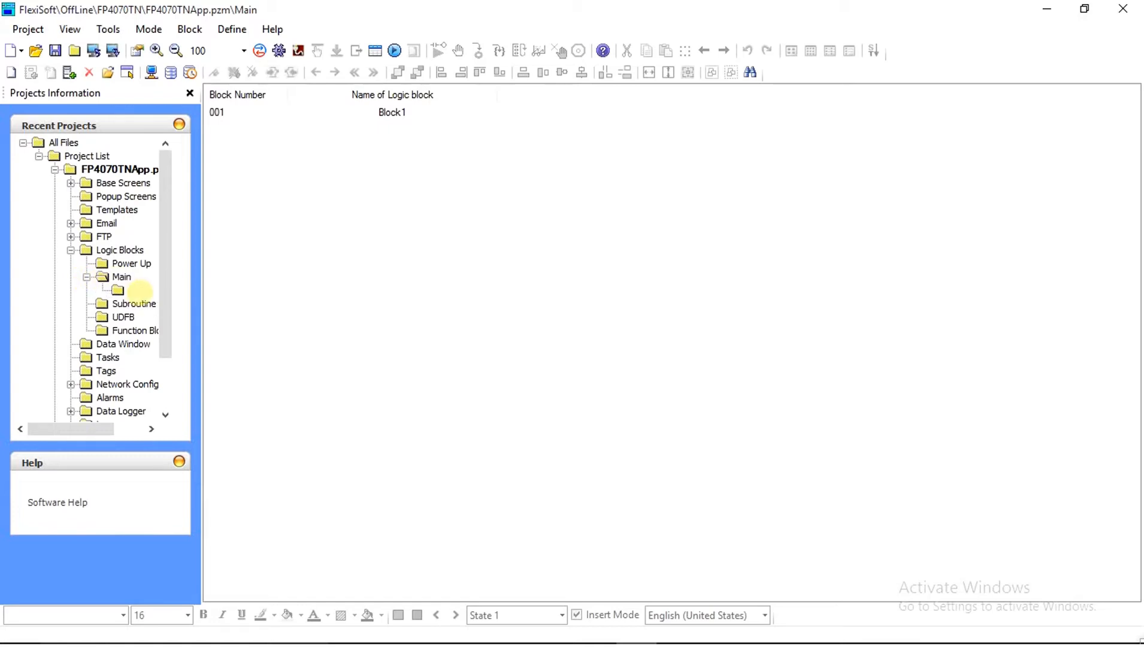
double_click(139, 290)
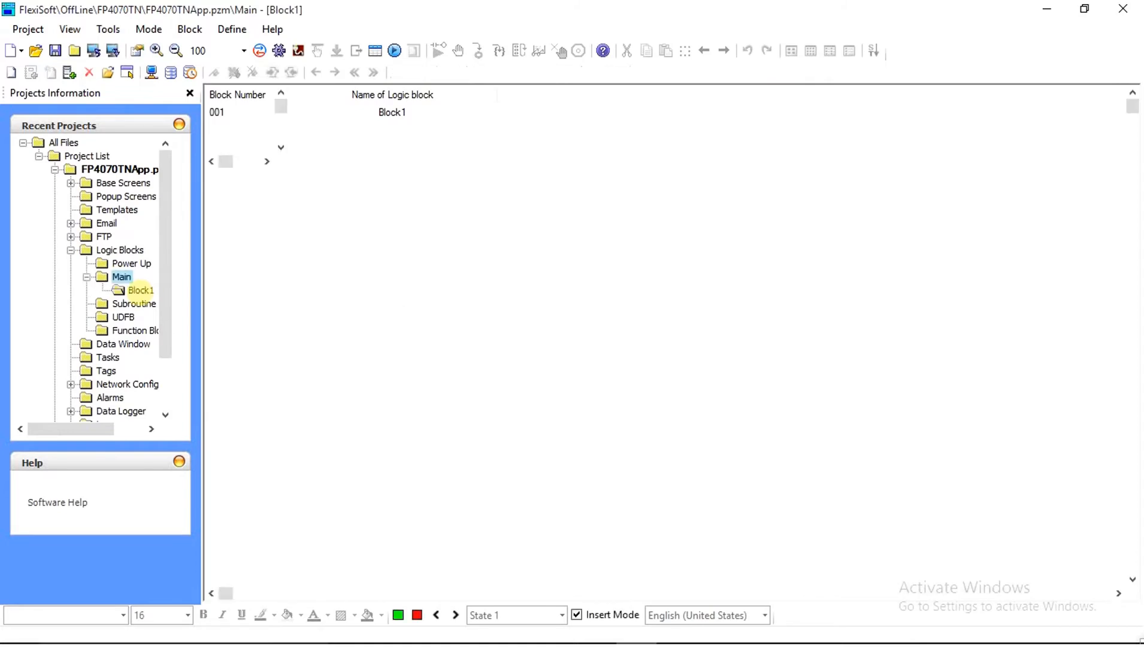
double_click(140, 290)
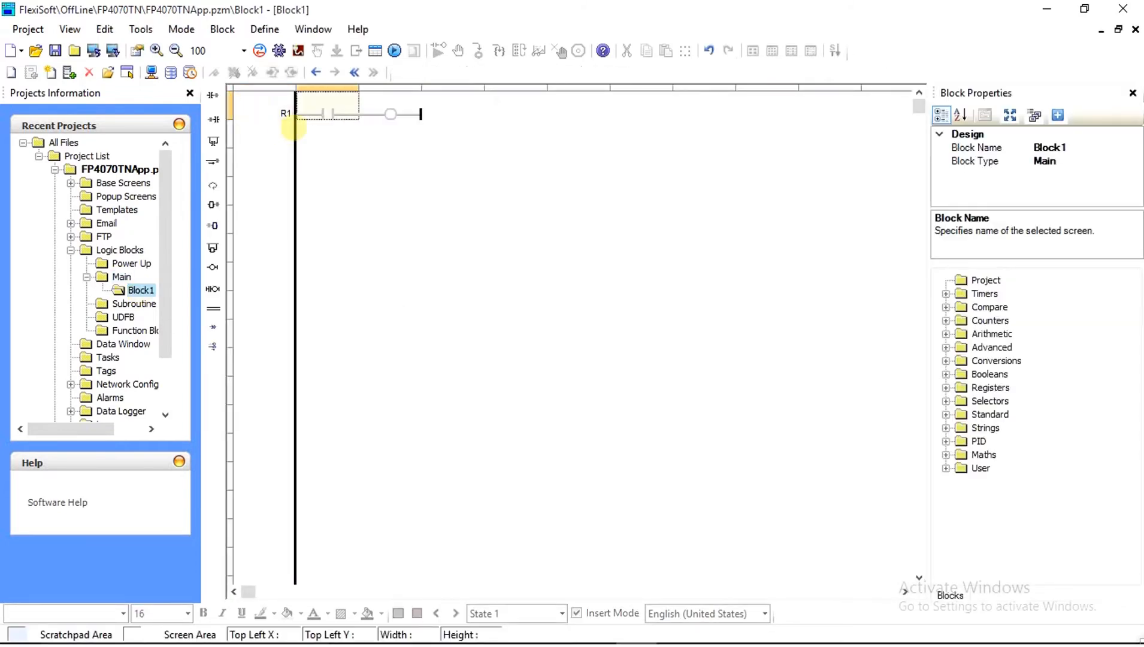
Tag rung R1's contact as Input, declared as a new global BOOL variable
double_click(323, 114)
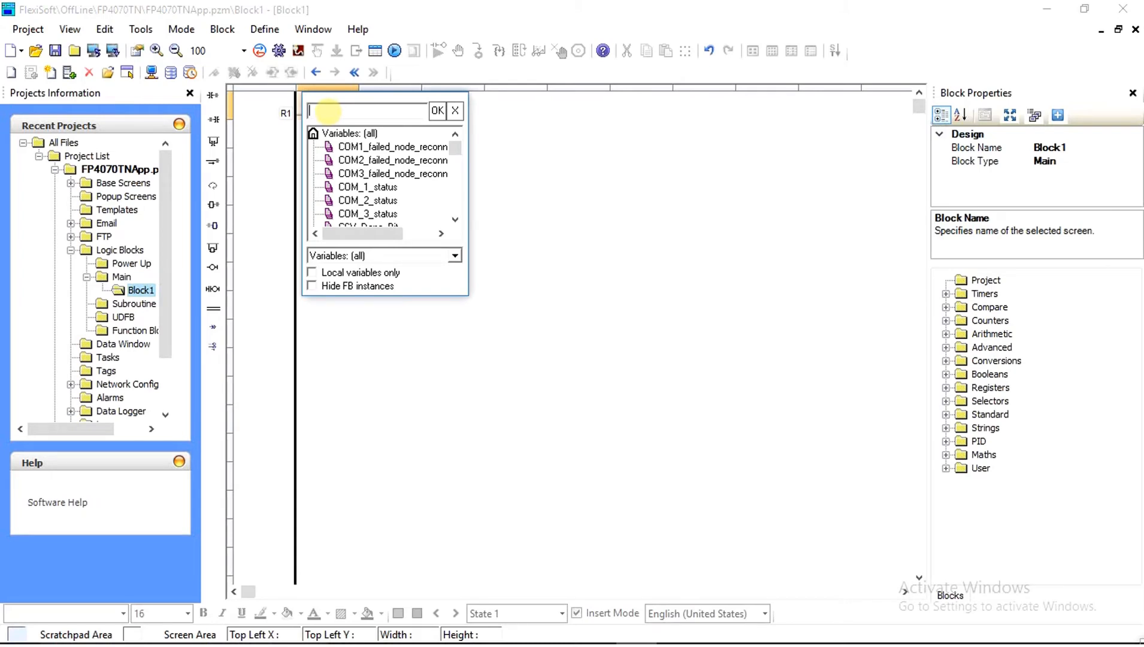
text(Input)
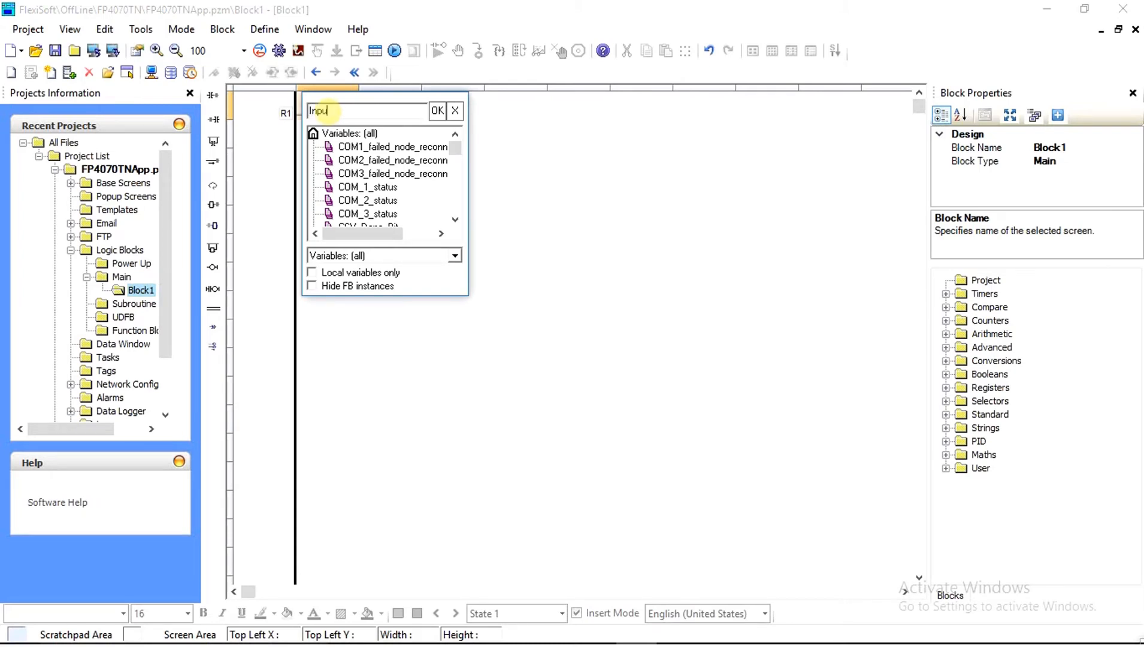
click(436, 110)
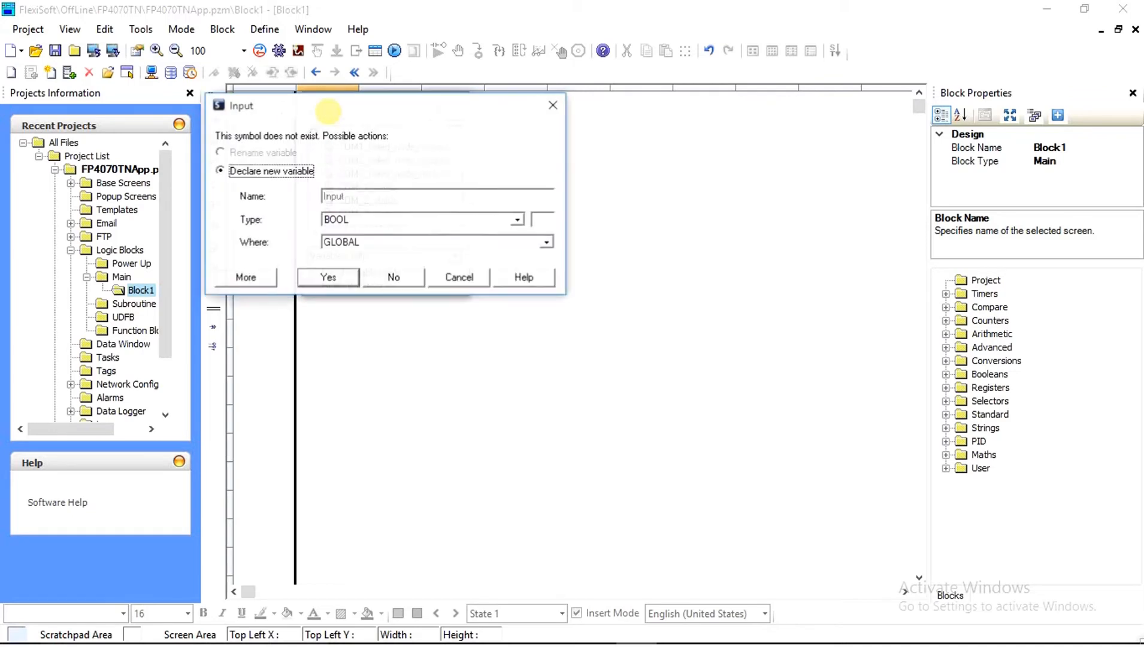
click(327, 277)
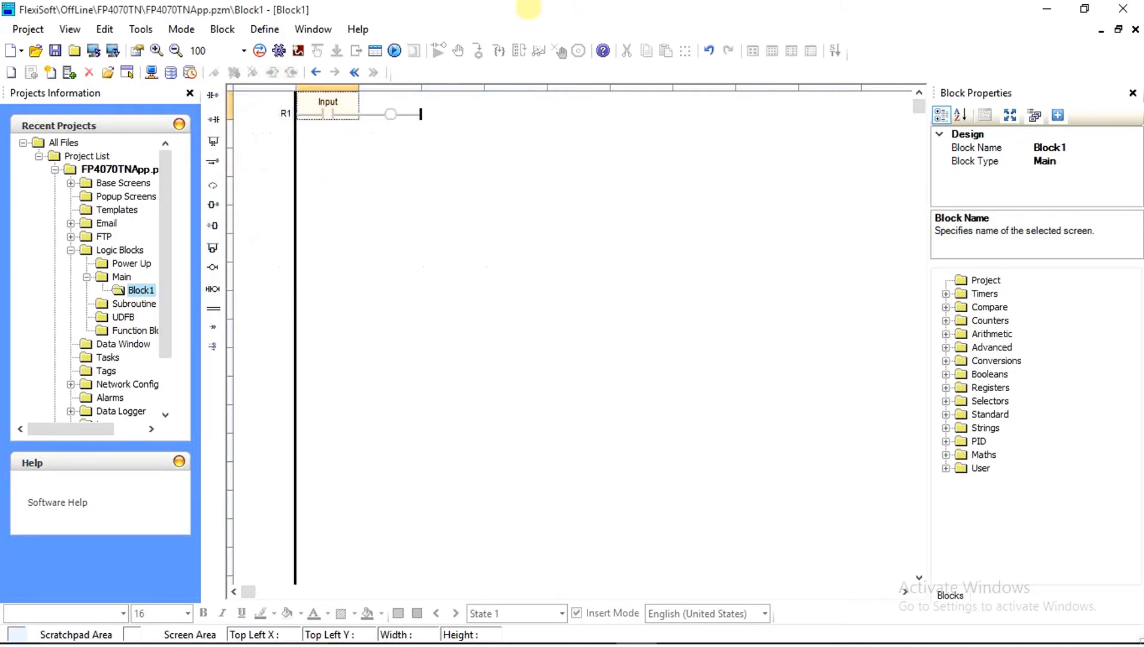
Tag rung R1's coil as Output, declared as a new global BOOL variable
click(390, 114)
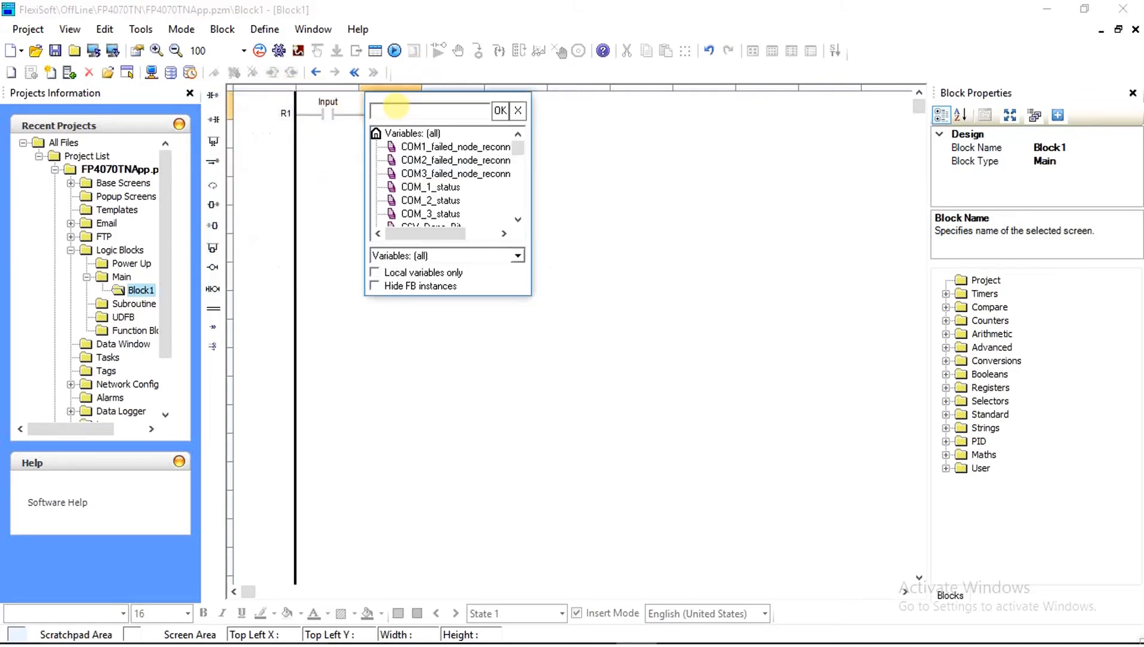
text(Outp)
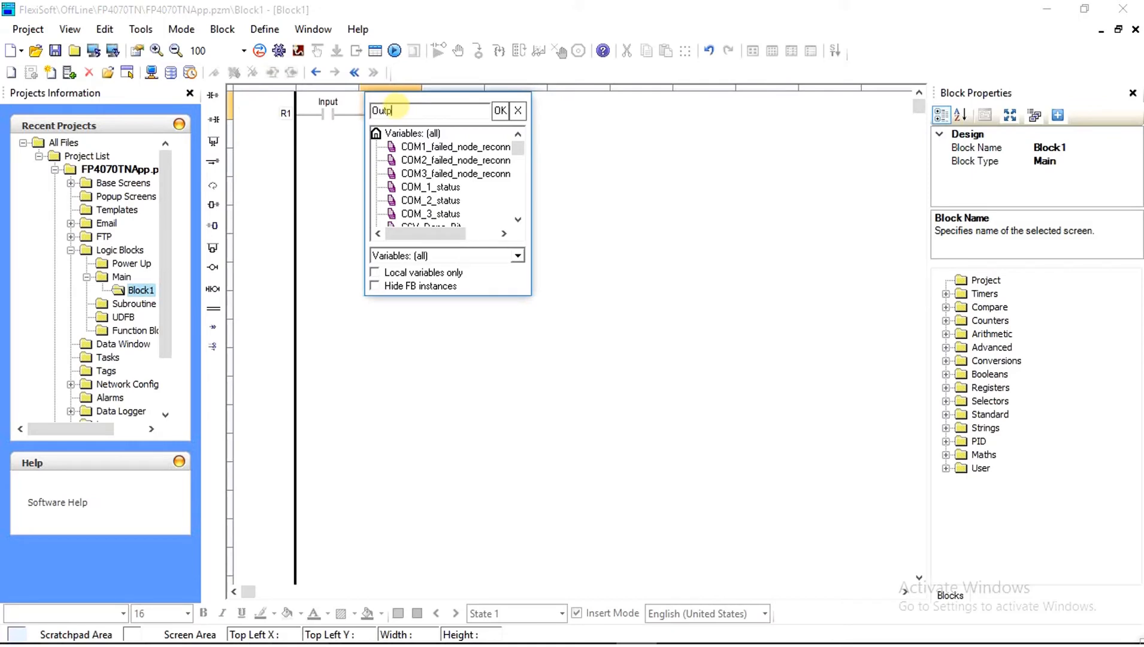
click(499, 110)
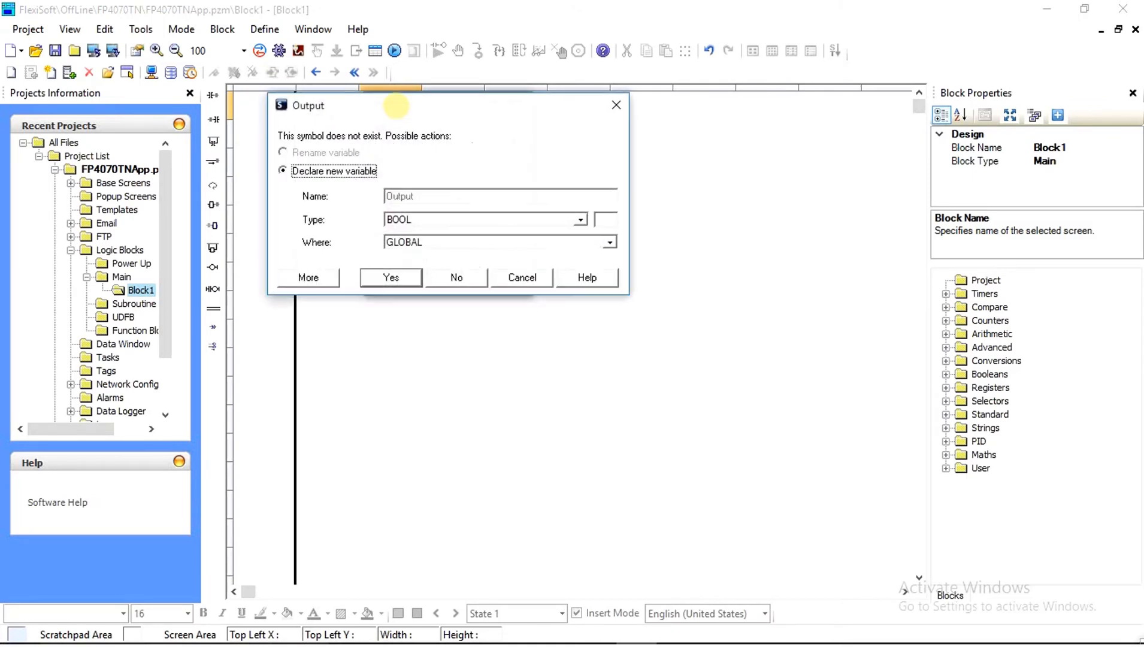
click(391, 276)
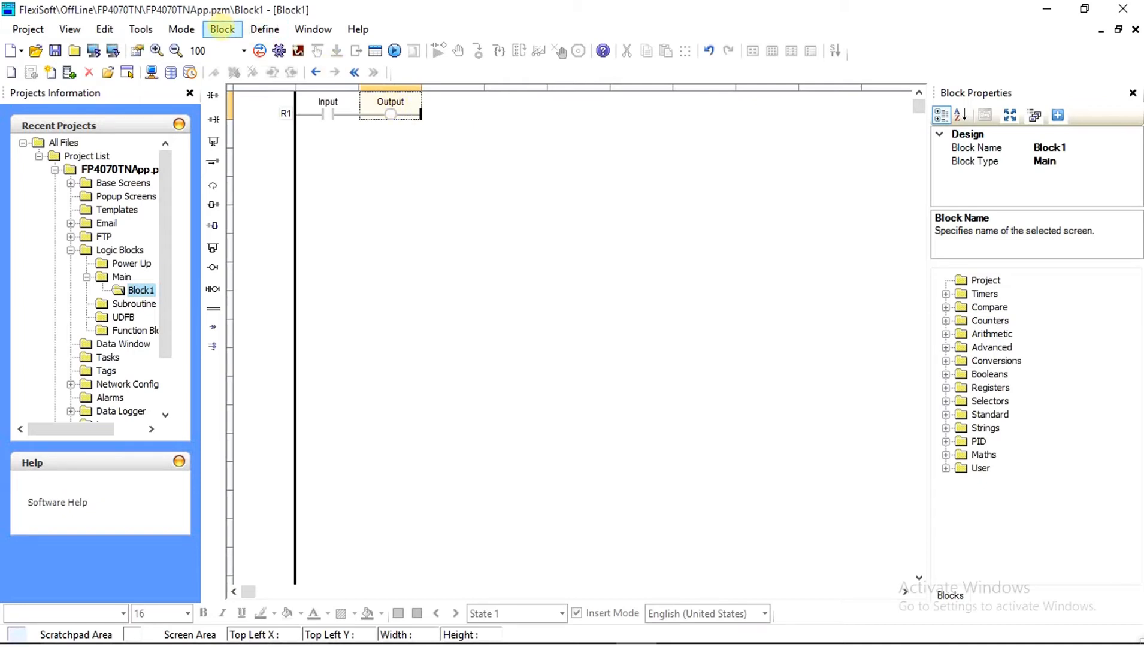
Export Block1 via Block > Export as Block1 XML on the Desktop and confirm
click(222, 28)
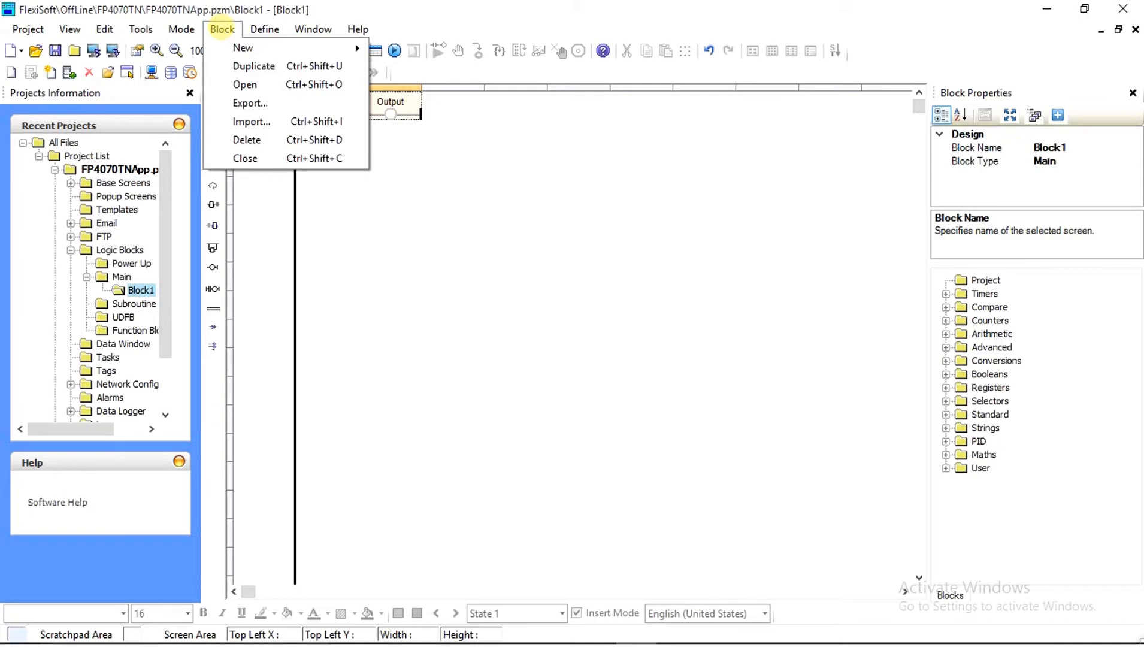
mouse_move(250, 103)
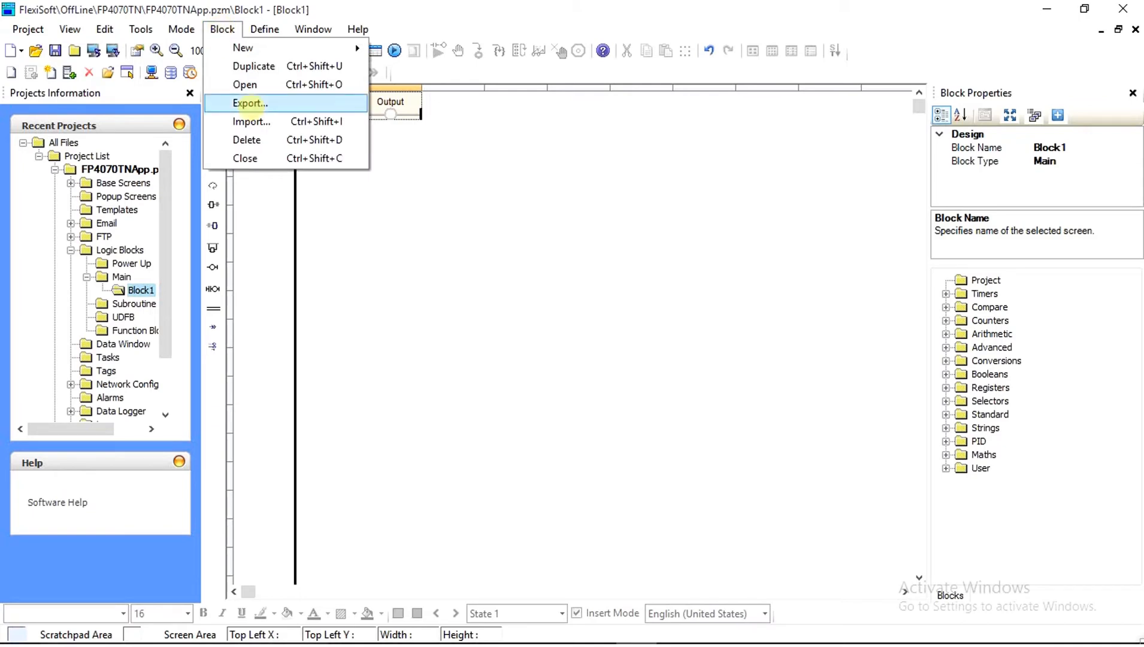
click(249, 103)
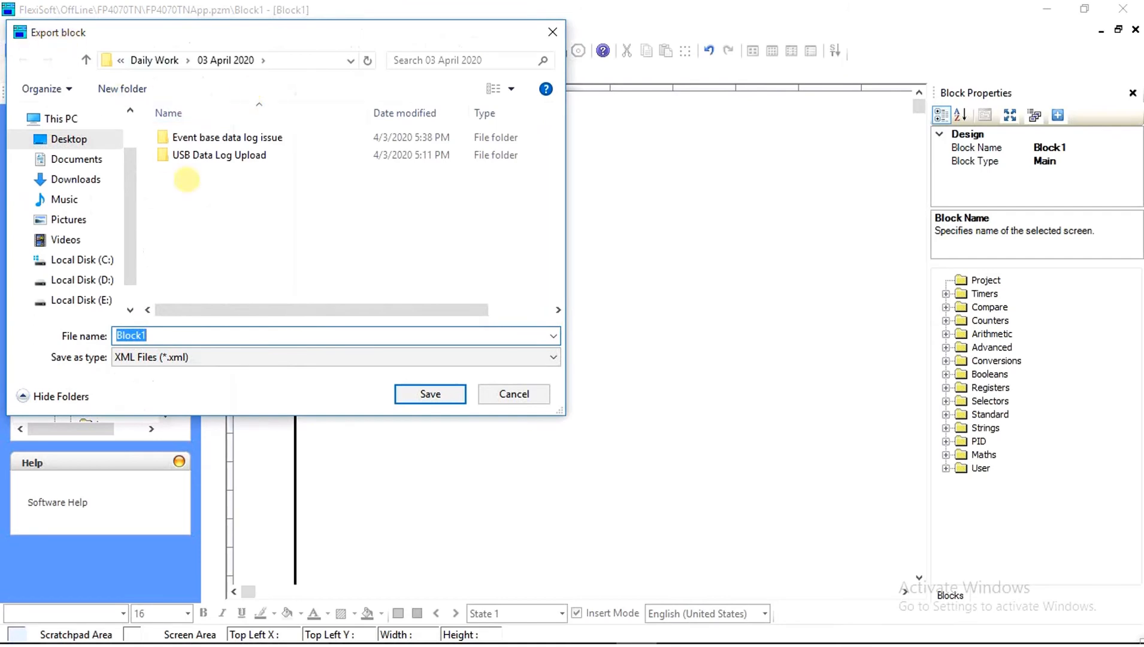
mouse_move(193, 240)
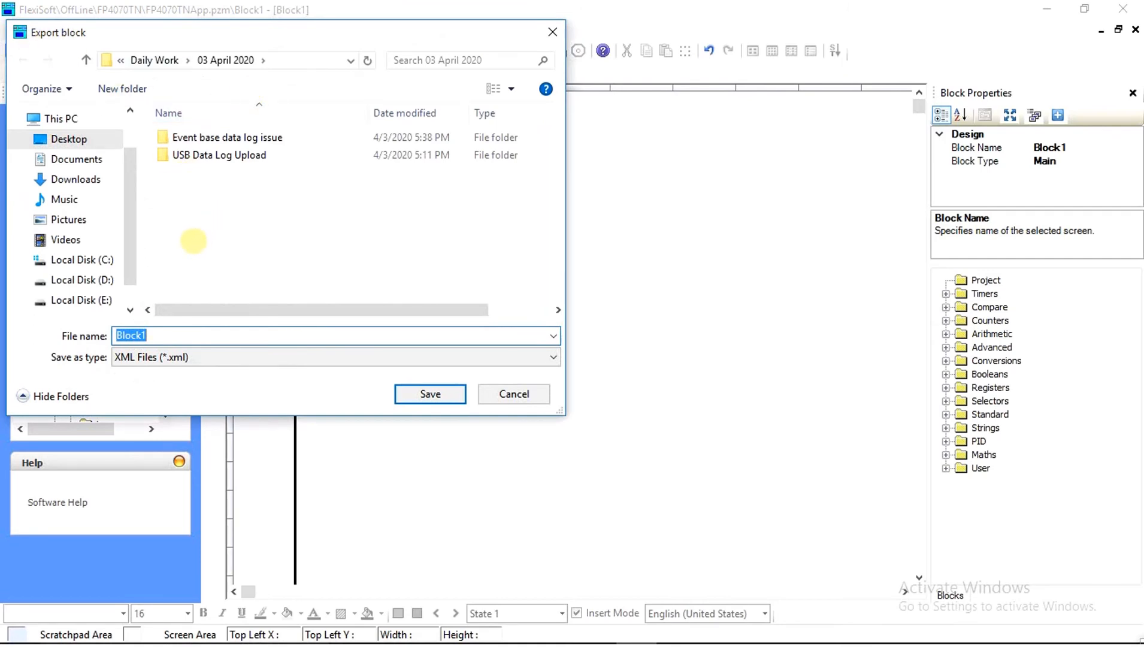
click(68, 139)
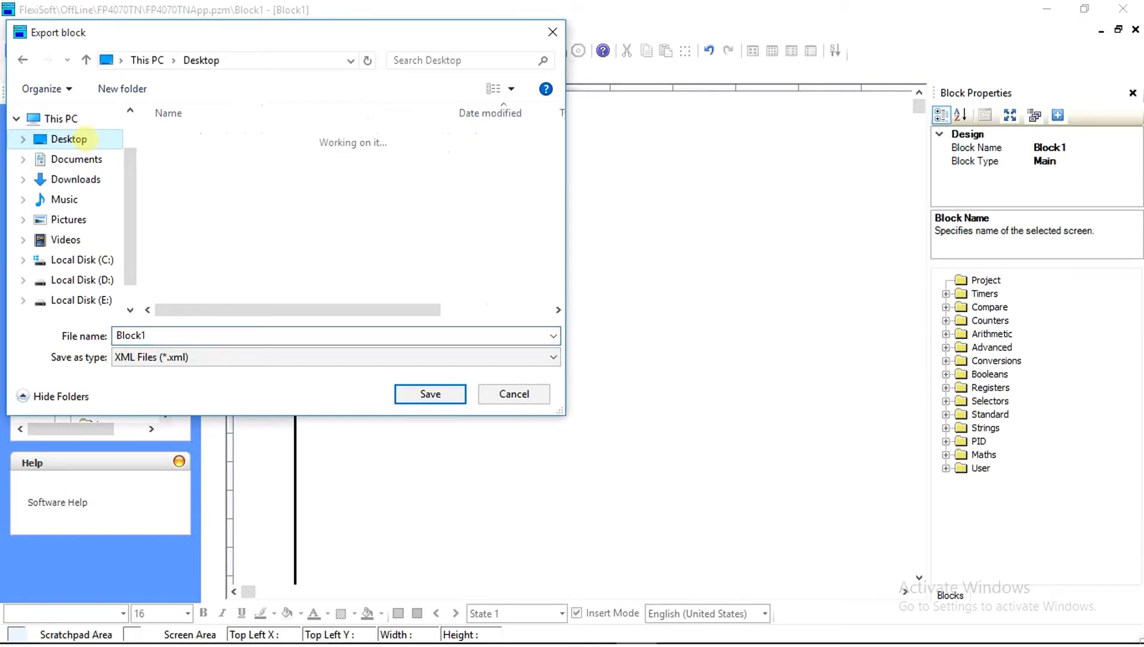
click(68, 139)
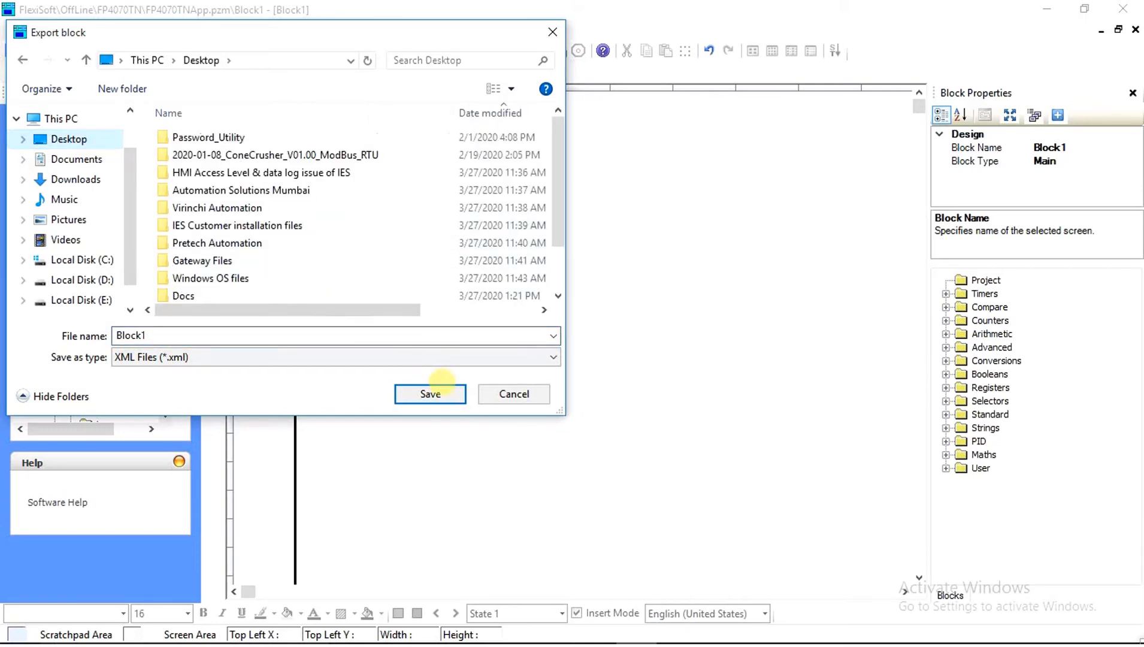
click(430, 394)
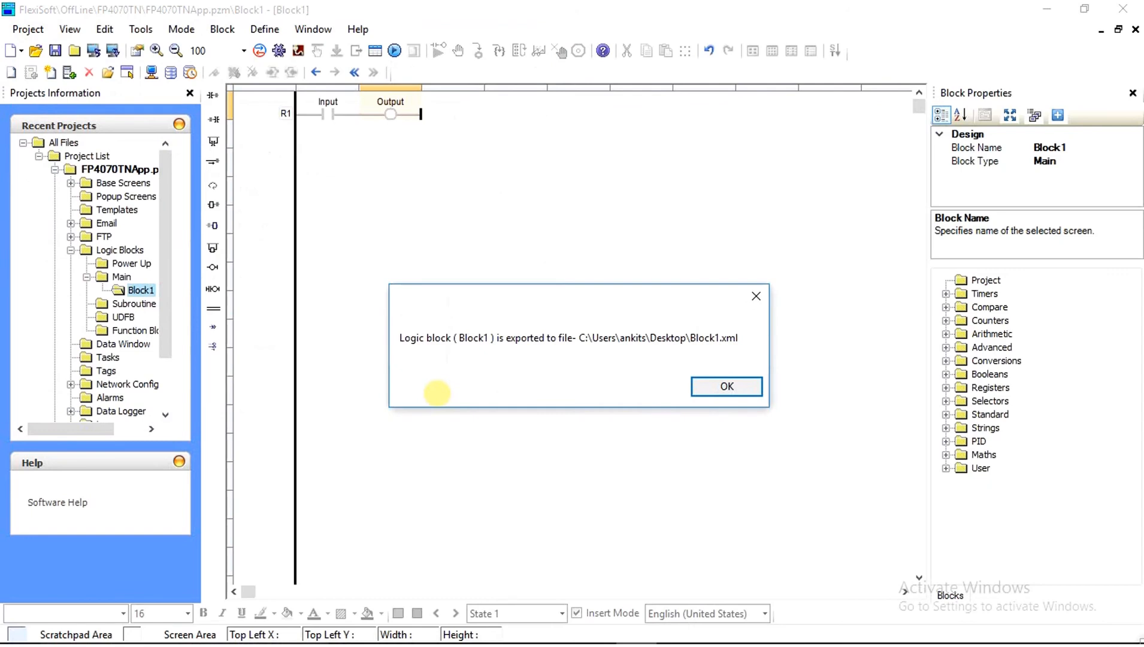
mouse_move(670, 379)
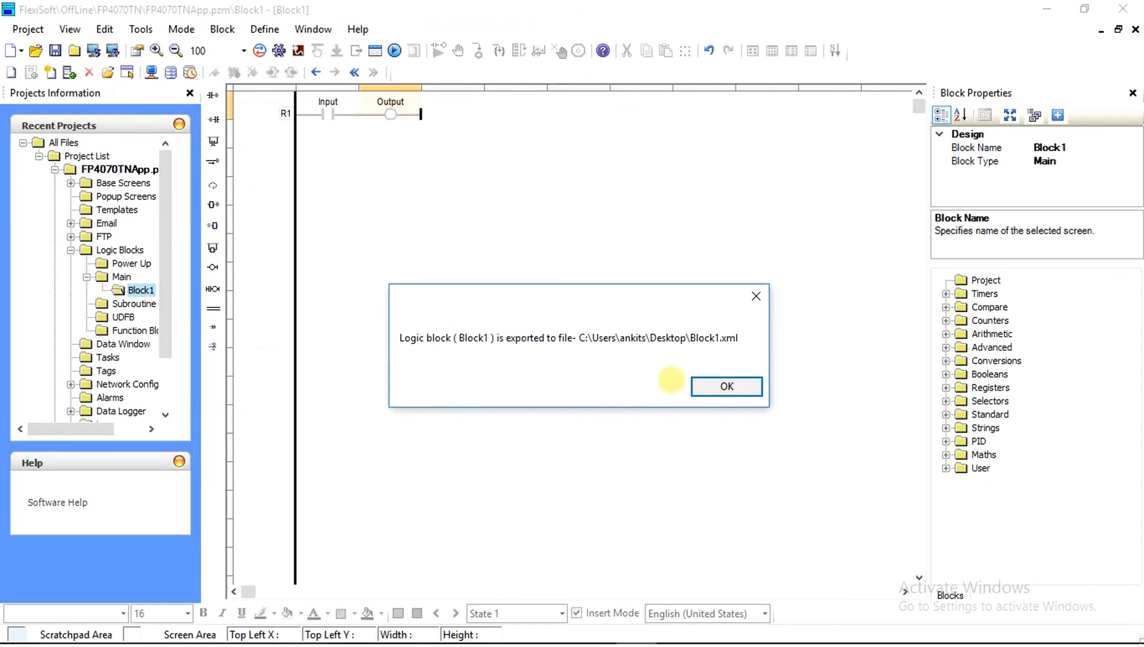
click(726, 386)
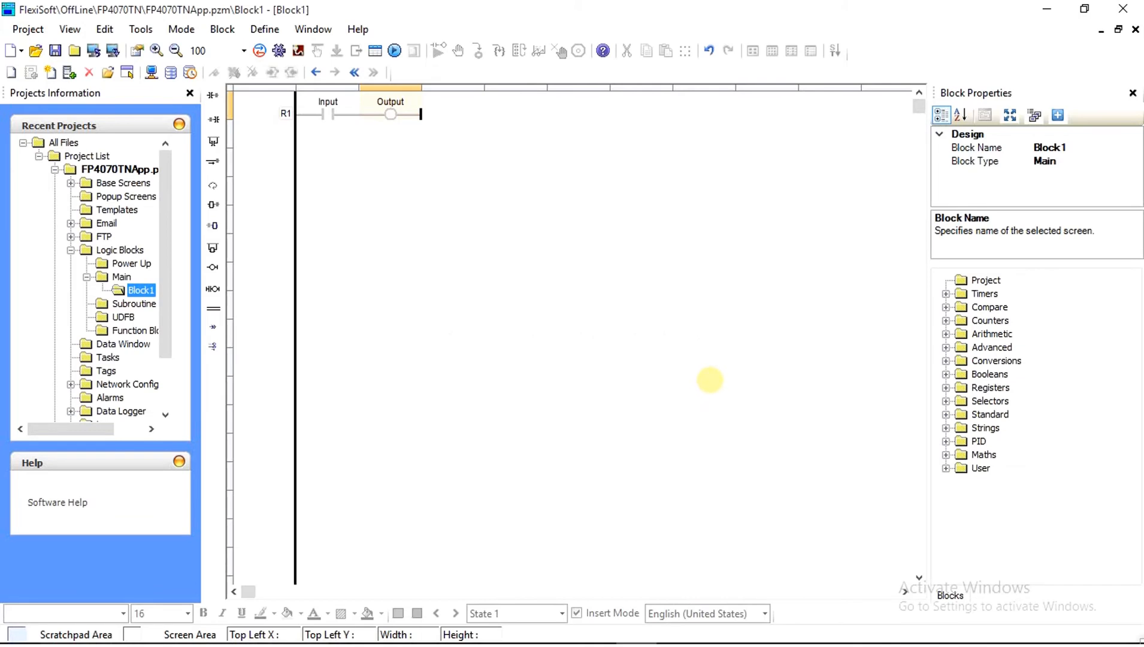
Import Block1.xml from the Desktop via Block > Import and select the new block under Main
click(222, 29)
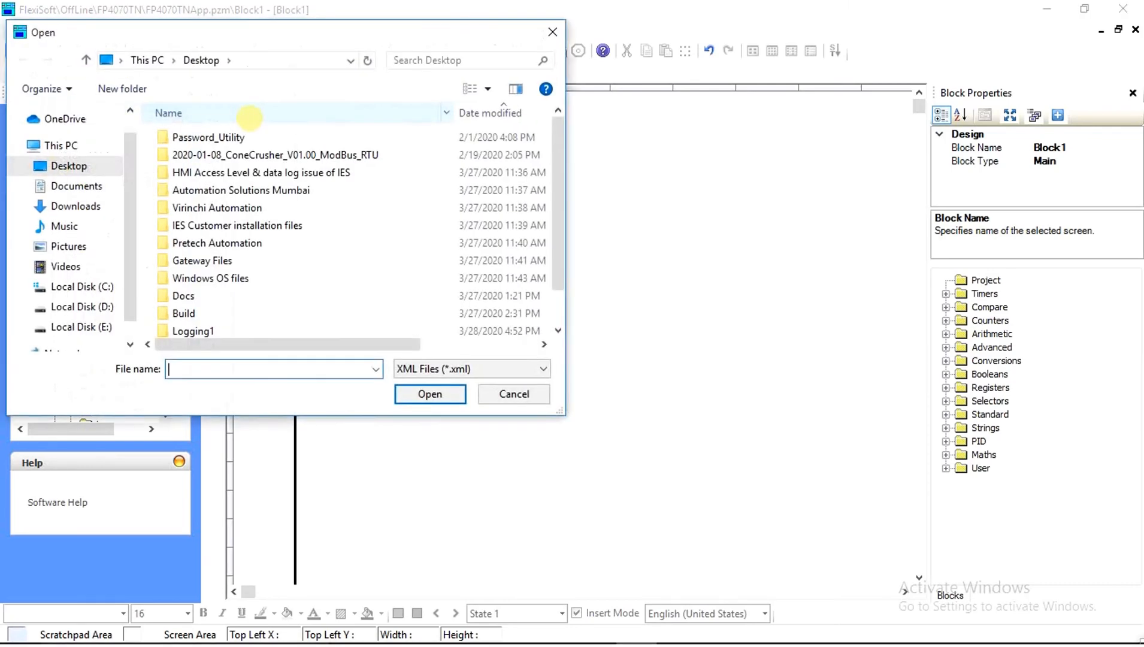
mouse_move(255, 139)
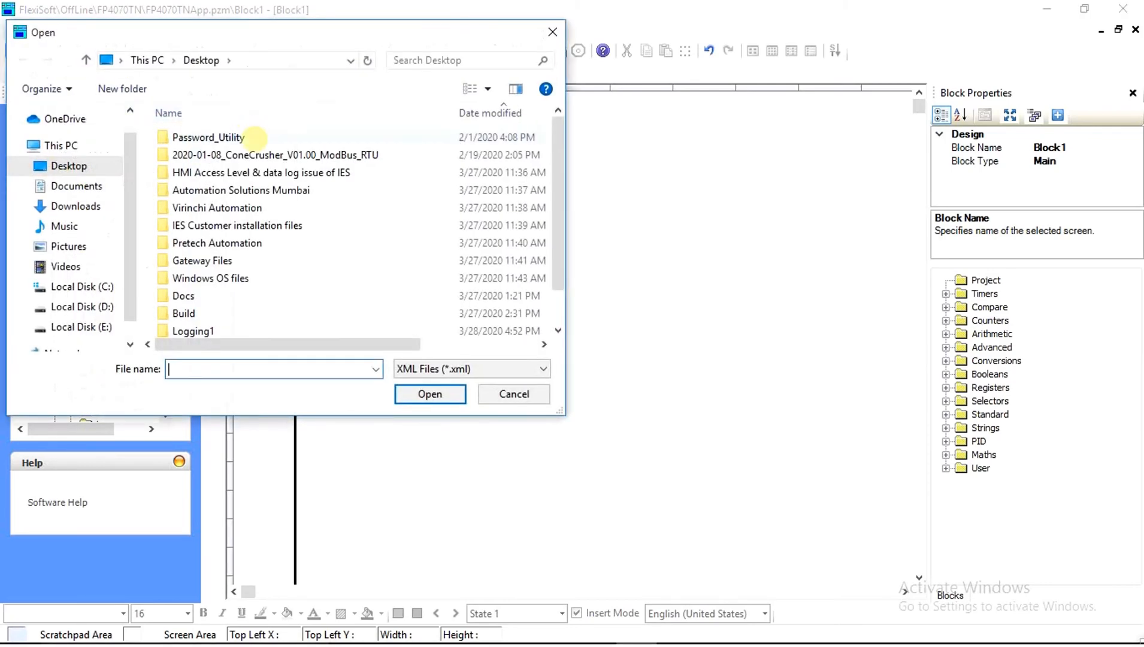
scroll(down, 3)
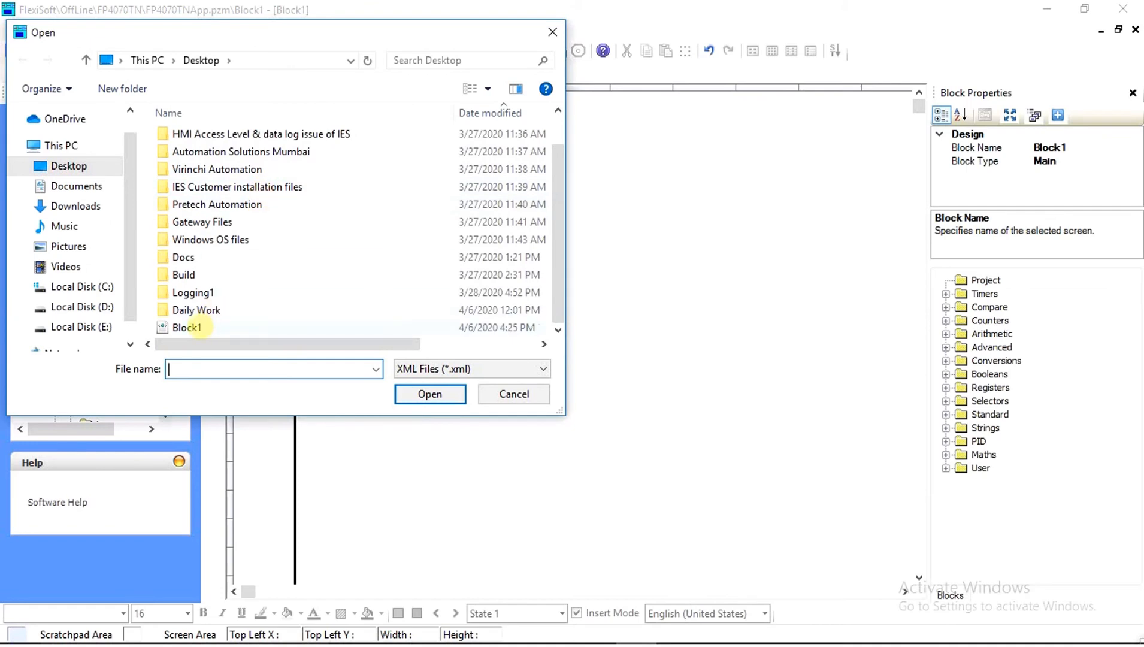
click(188, 327)
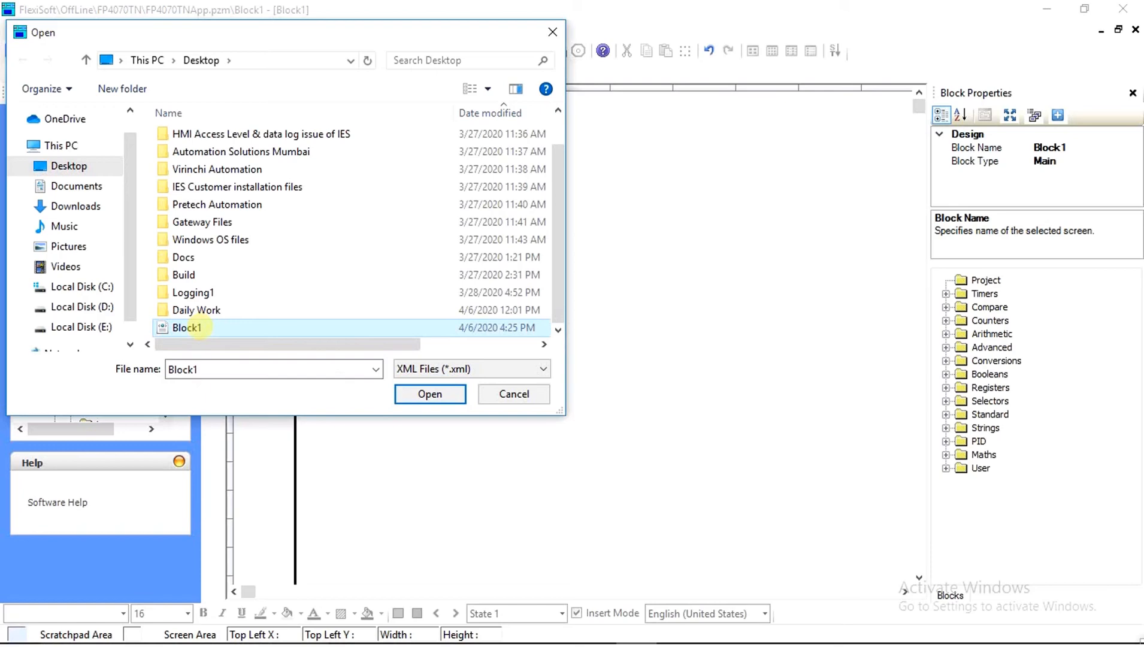
mouse_move(257, 355)
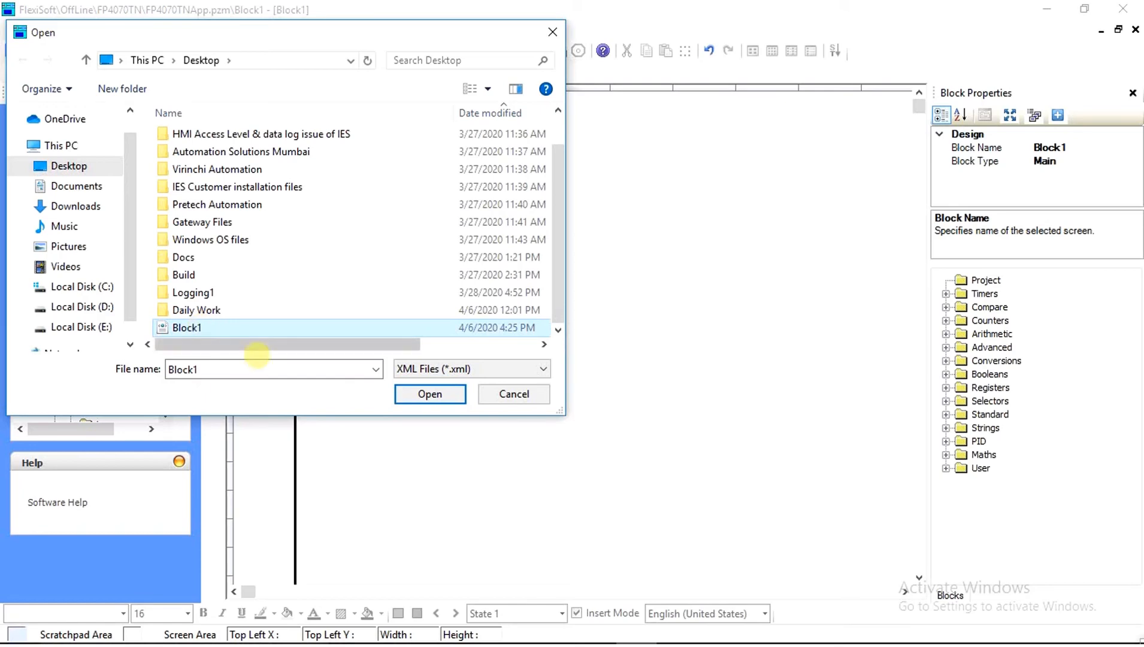
click(430, 394)
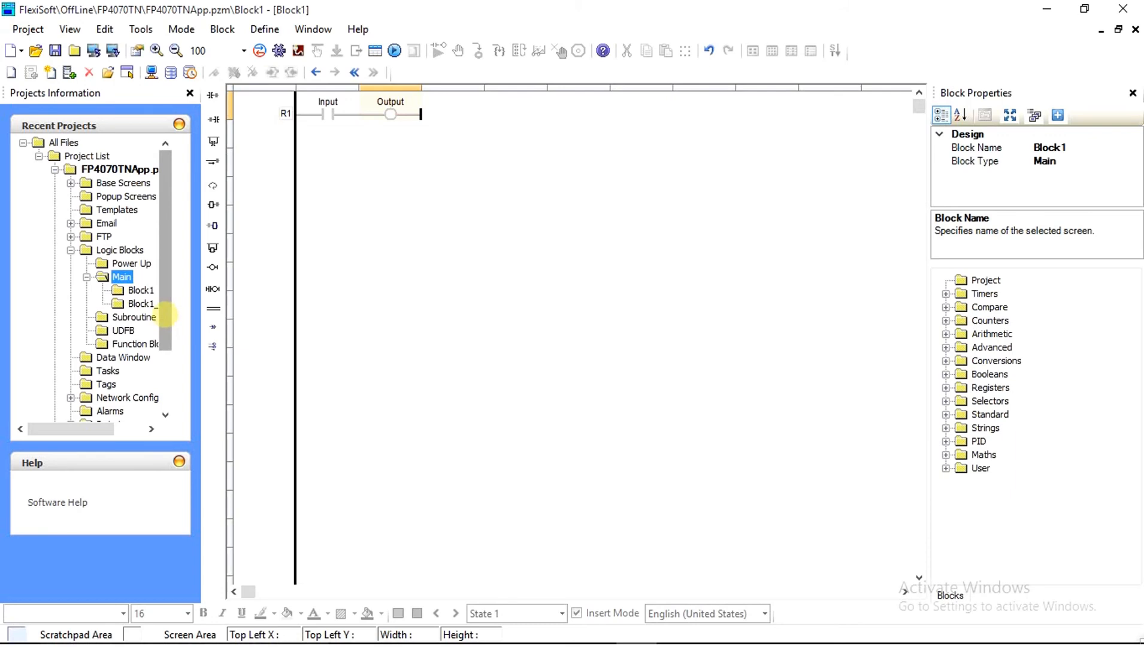
mouse_move(122, 277)
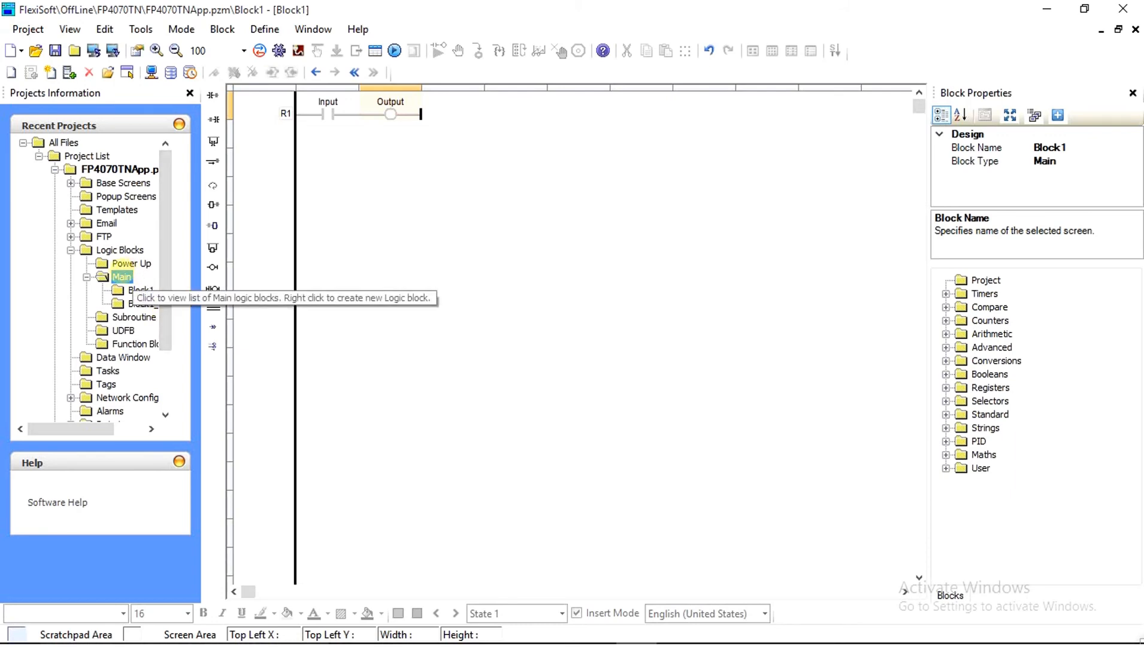
click(140, 303)
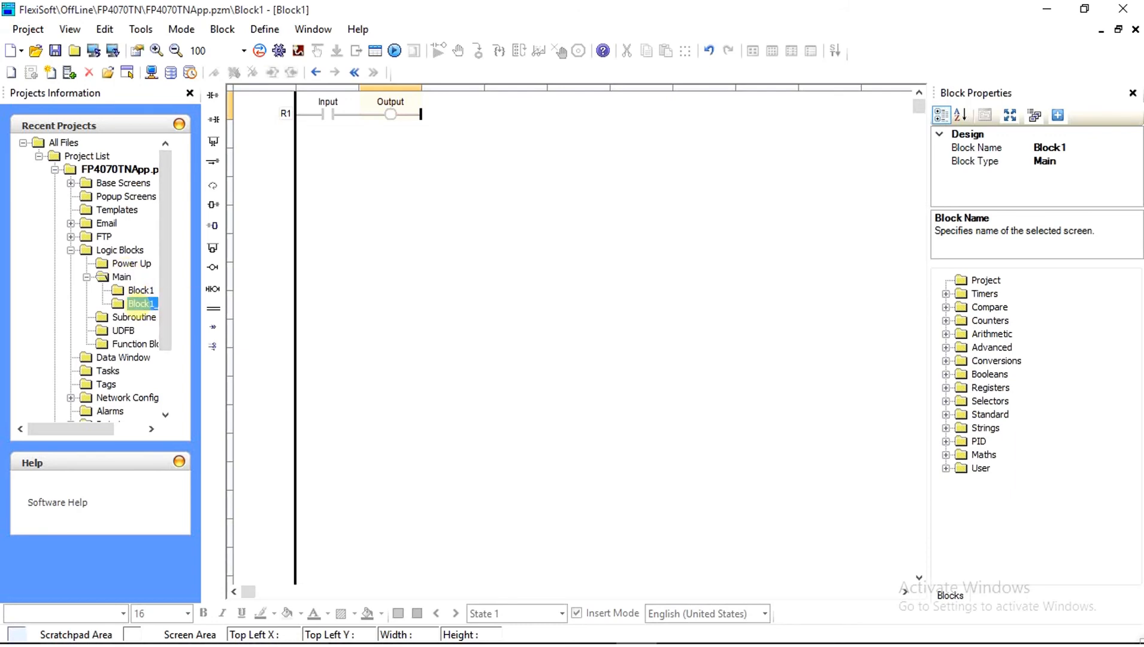